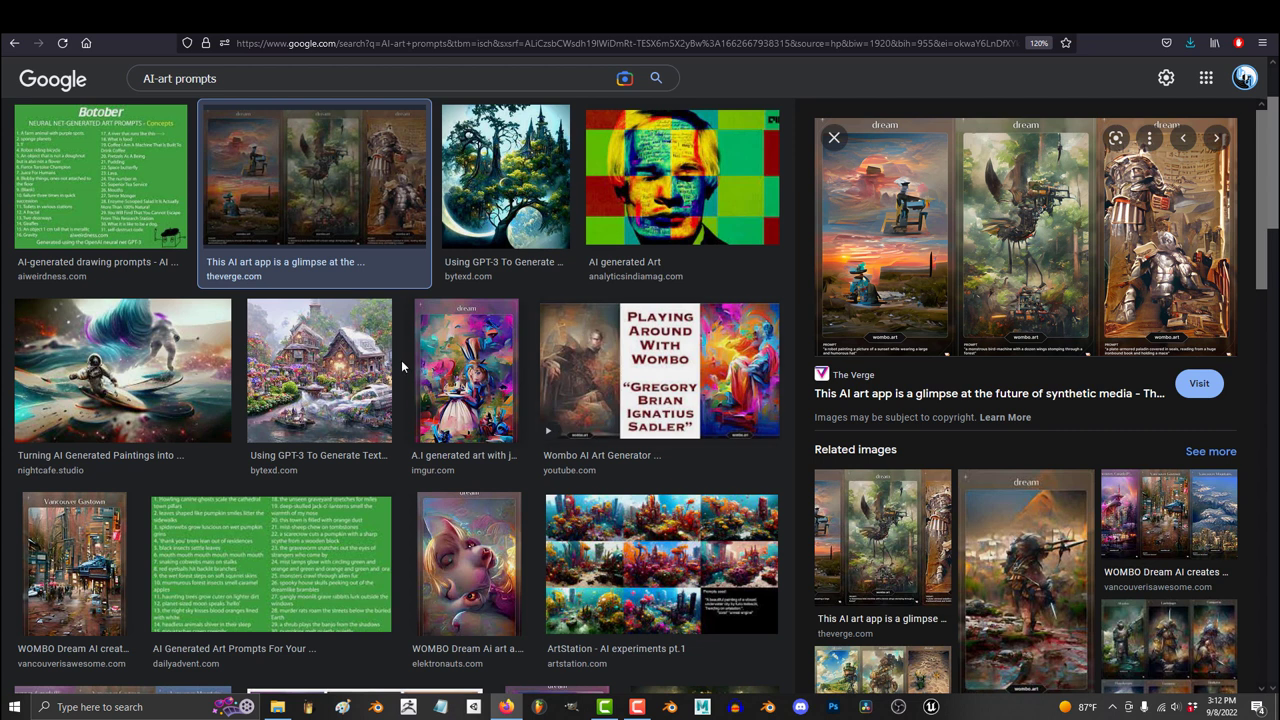
Step: Preview the GPT-3 cottage, WOMBO Dream Vancouver and promptoMANIA glowing book images from the results
{"action": "left_click", "coordinate": [320, 370]}
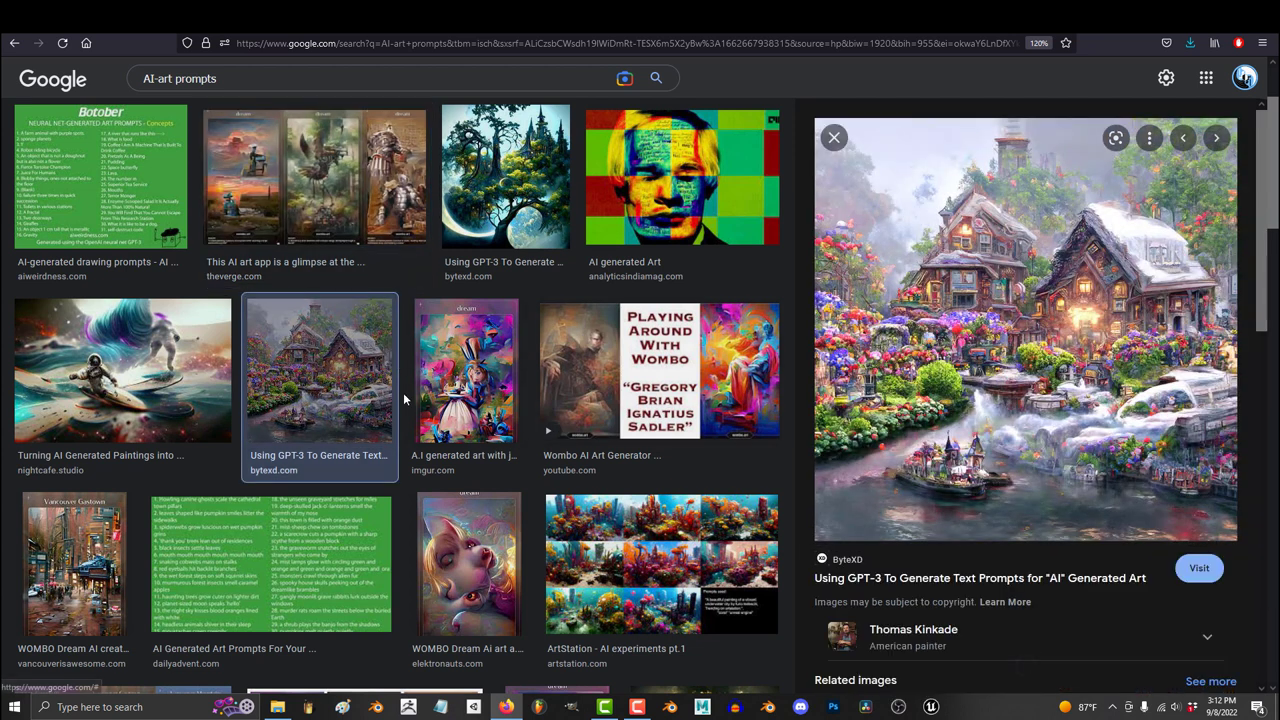
{"action": "scroll", "scroll_direction": "down", "scroll_amount": 3}
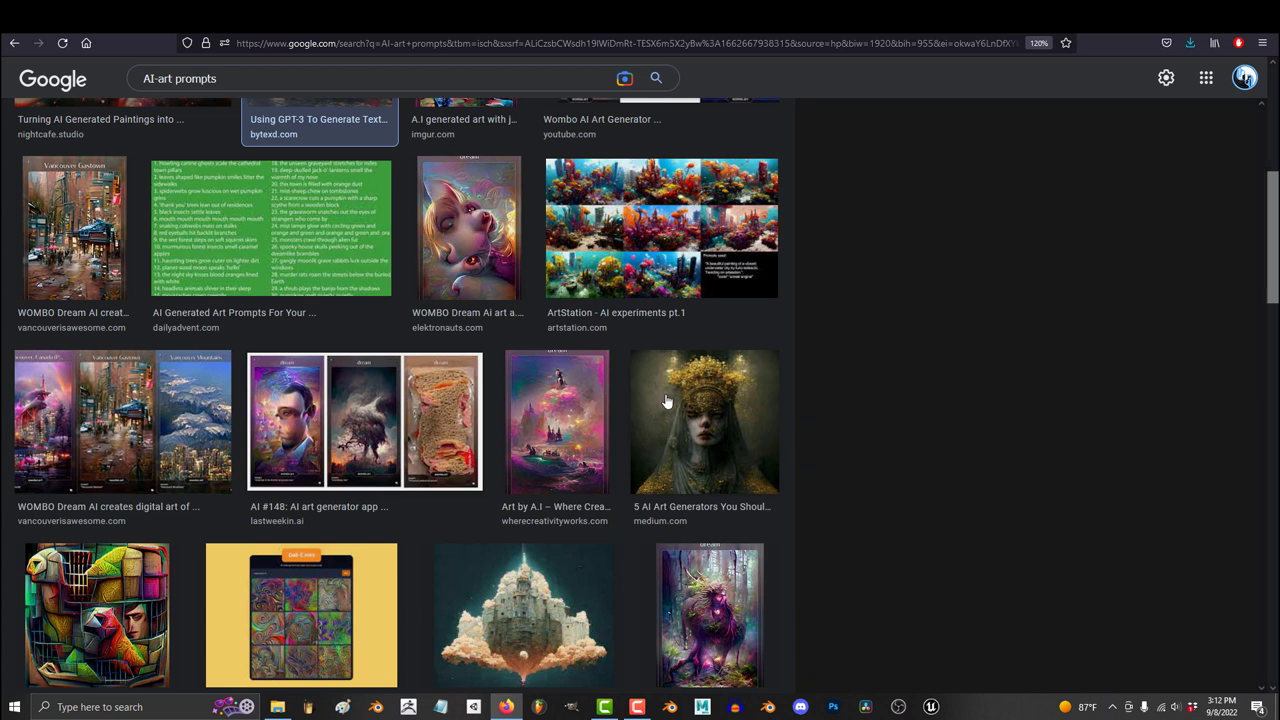
{"action": "left_click", "coordinate": [704, 420]}
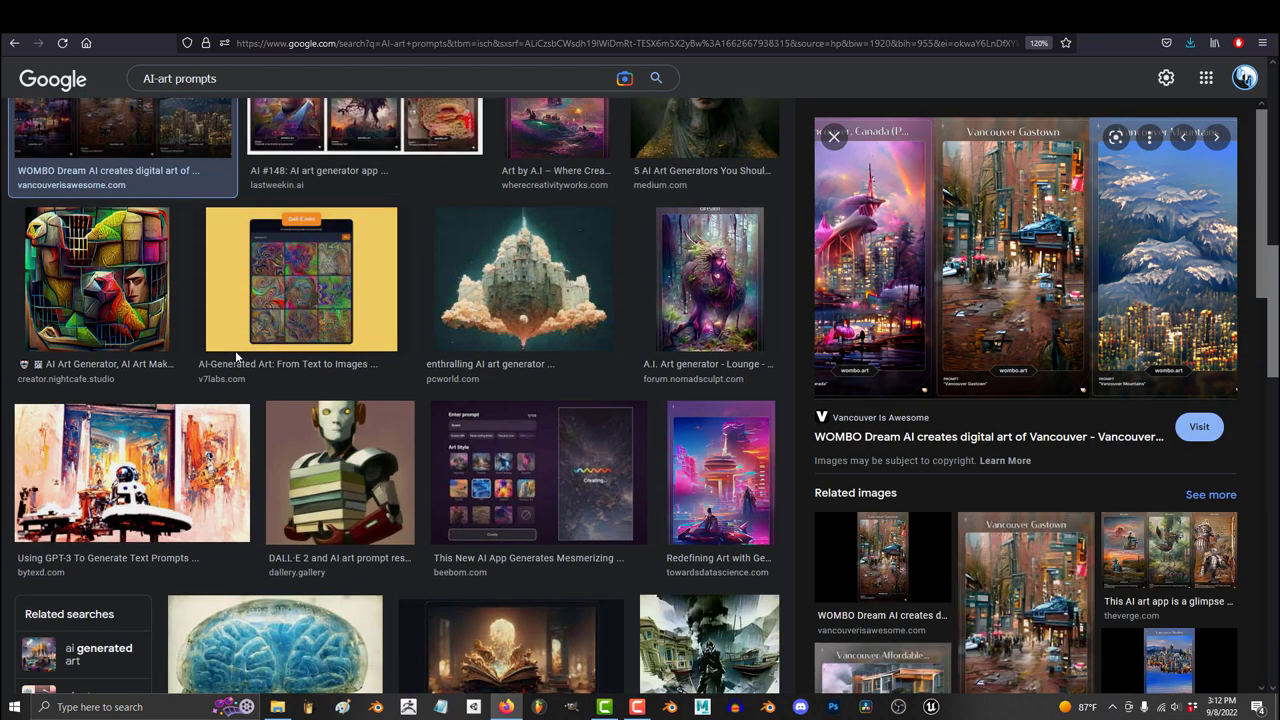
{"action": "scroll", "scroll_direction": "down", "scroll_amount": 3}
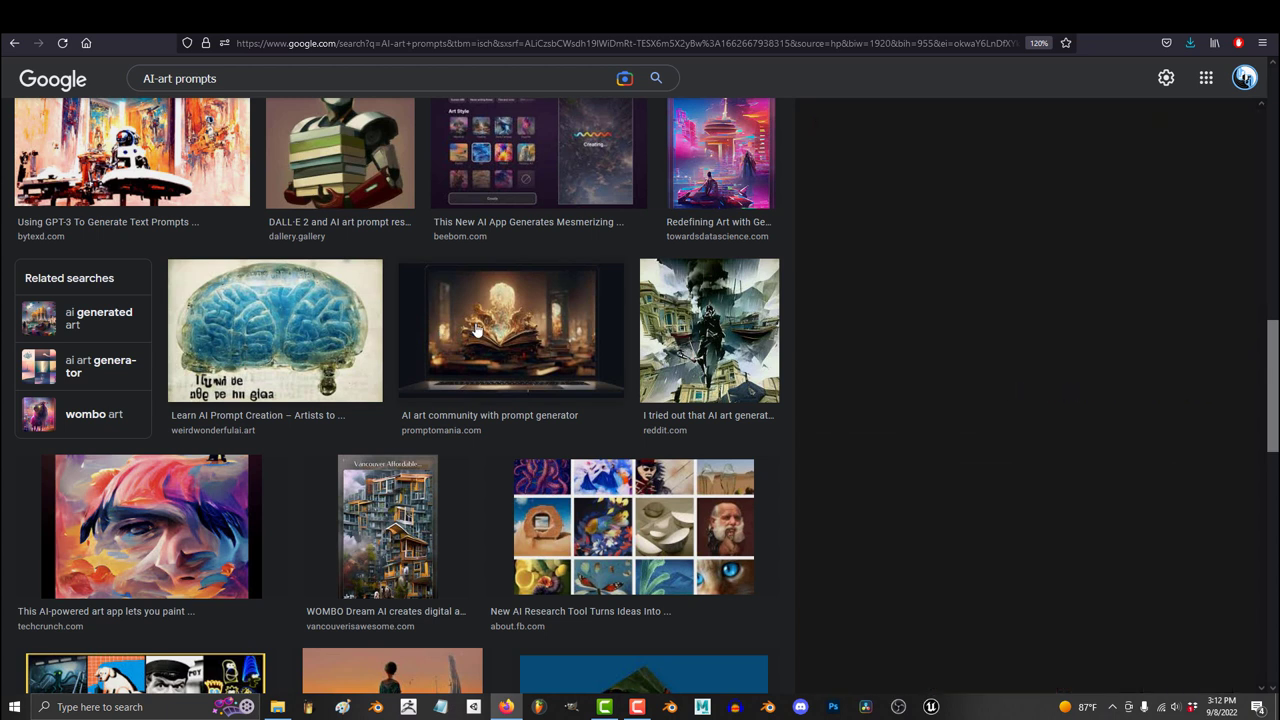
{"action": "left_click", "coordinate": [510, 330]}
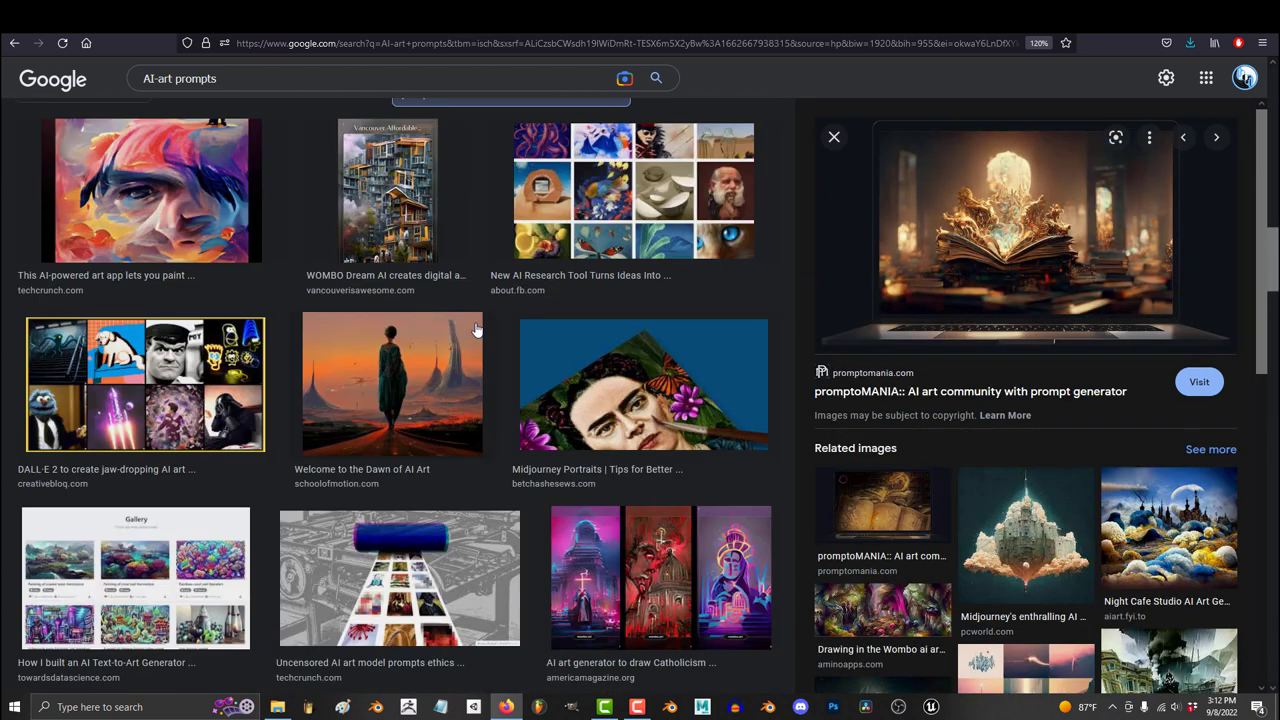
Step: Preview the steampunk machine artwork and The Art of Prompts cover, then search for 'red jordans'
{"action": "scroll", "scroll_direction": "down", "scroll_amount": 3}
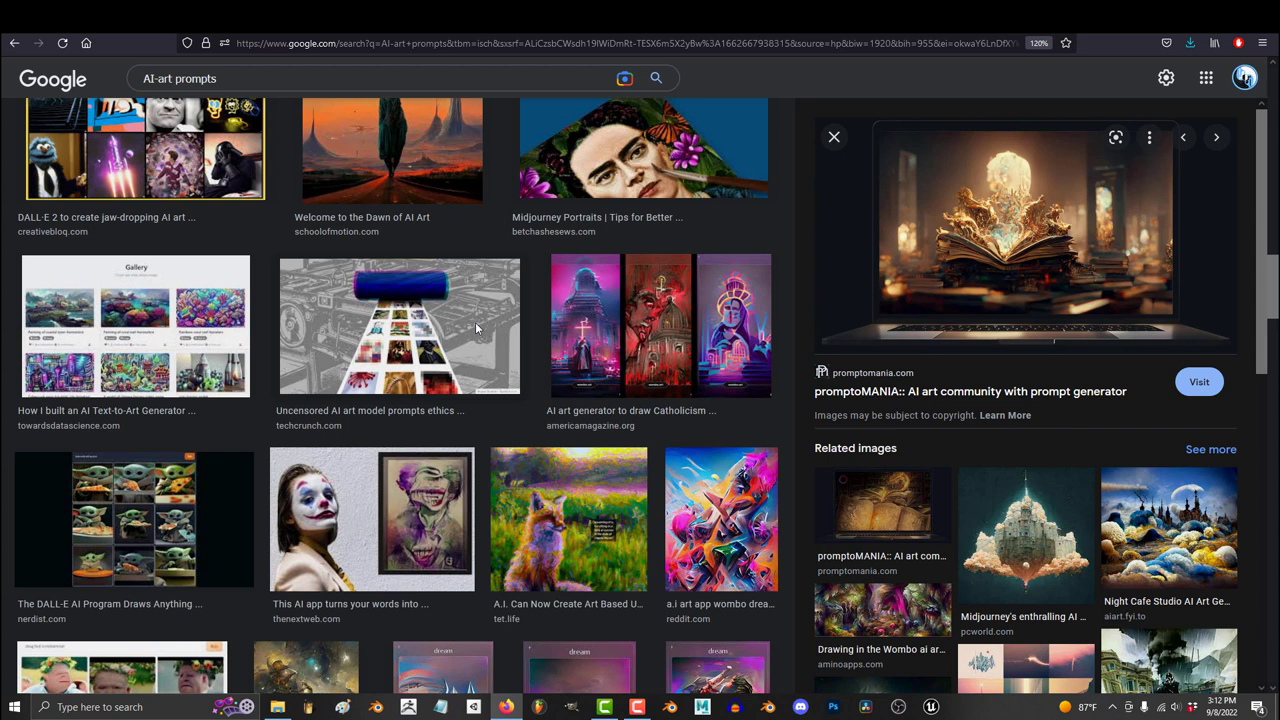
{"action": "scroll", "scroll_direction": "down", "scroll_amount": 3}
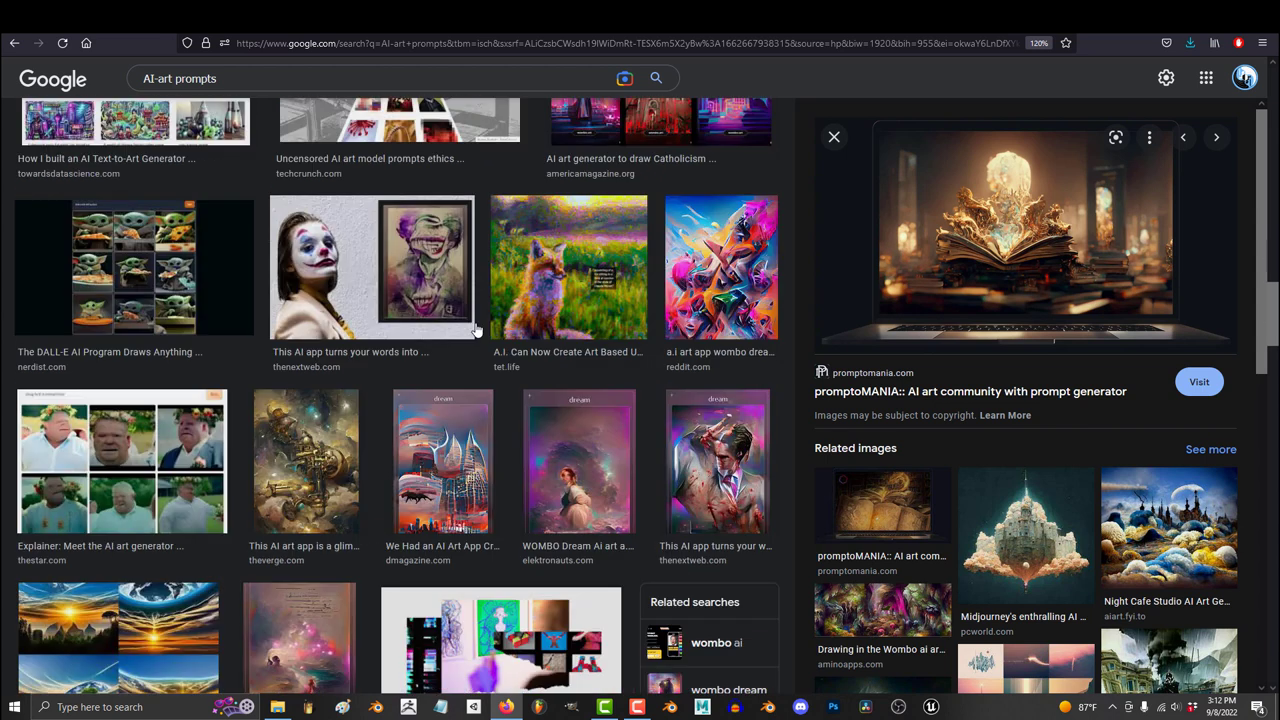
{"action": "left_click", "coordinate": [304, 460]}
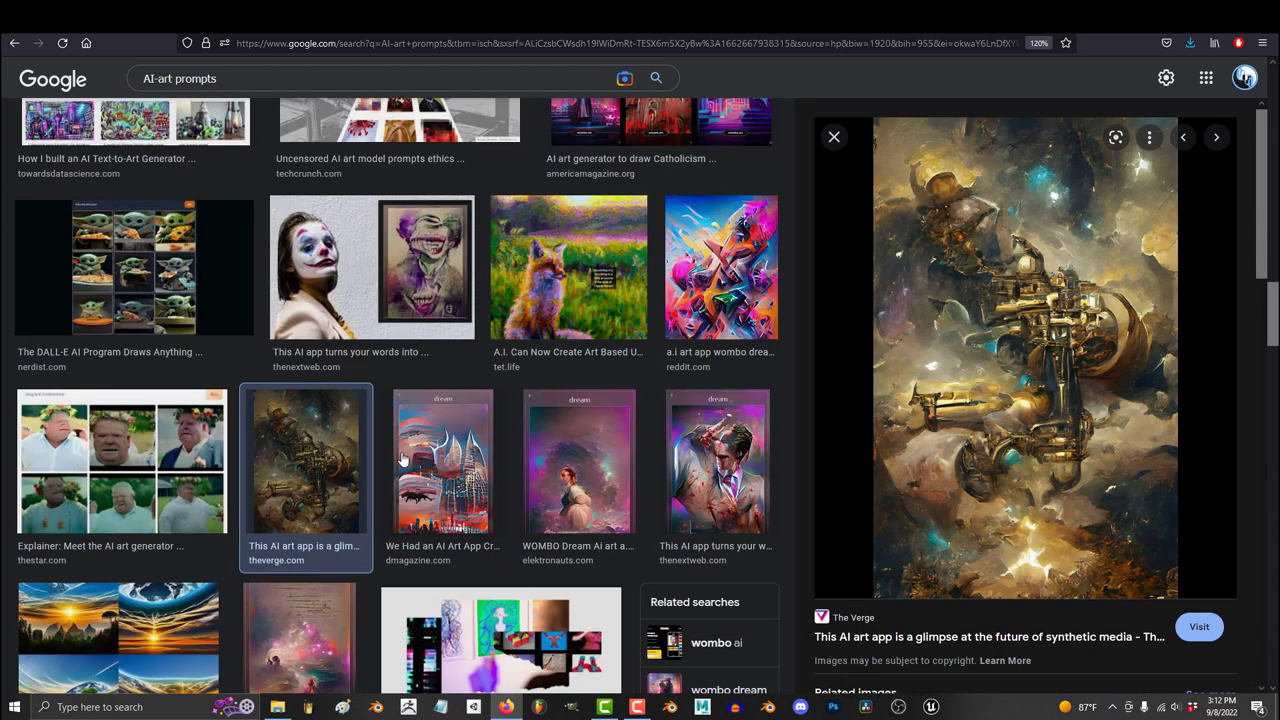
{"action": "scroll", "scroll_direction": "down", "scroll_amount": 3}
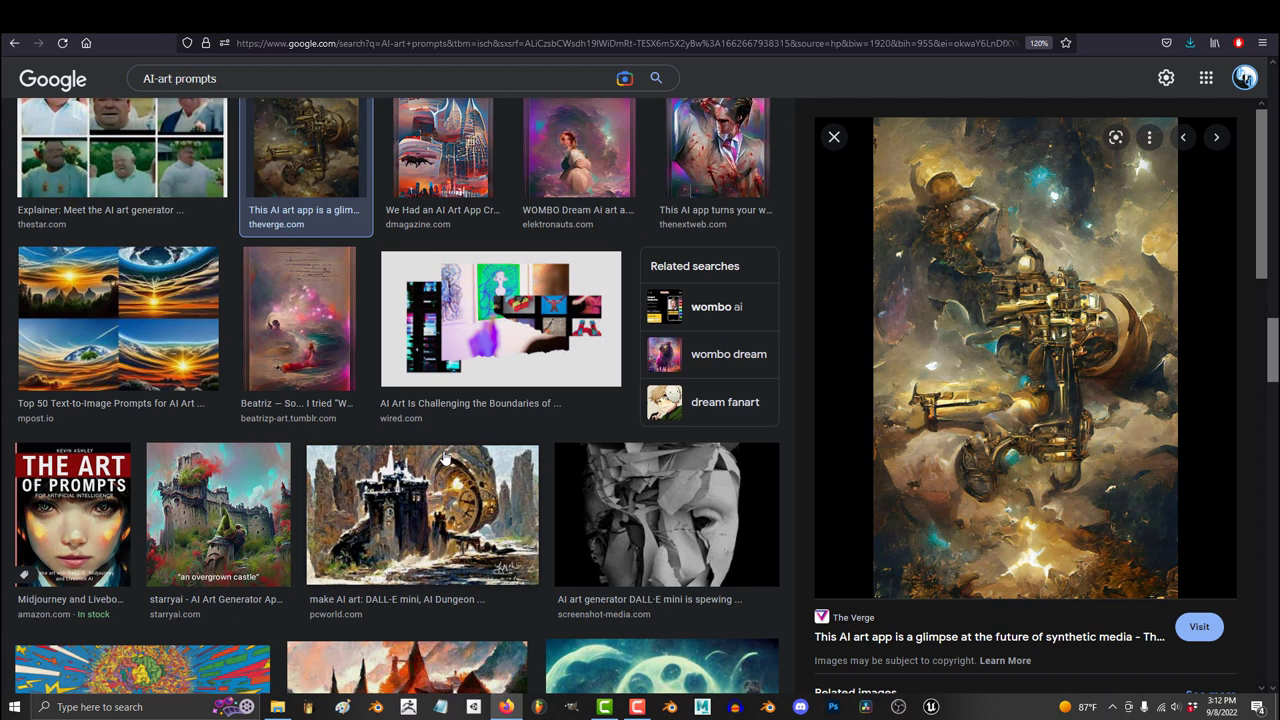
{"action": "scroll", "scroll_direction": "down", "scroll_amount": 3}
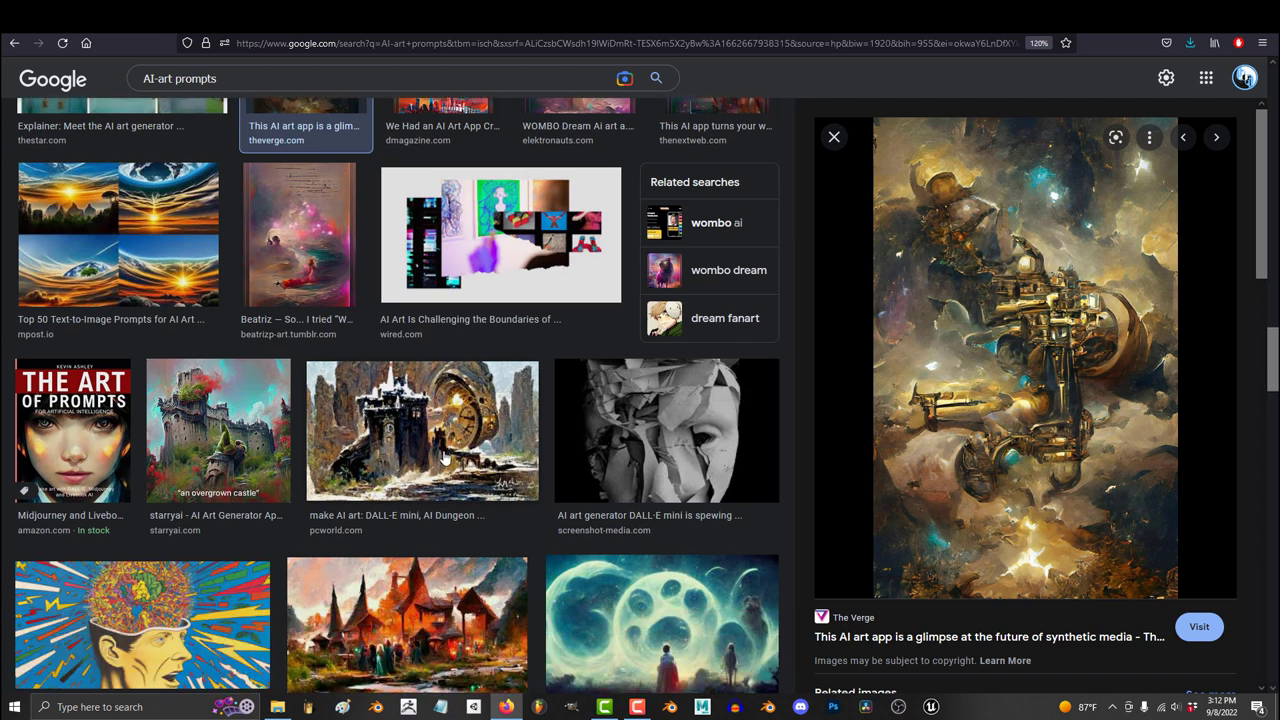
{"action": "left_click", "coordinate": [72, 430]}
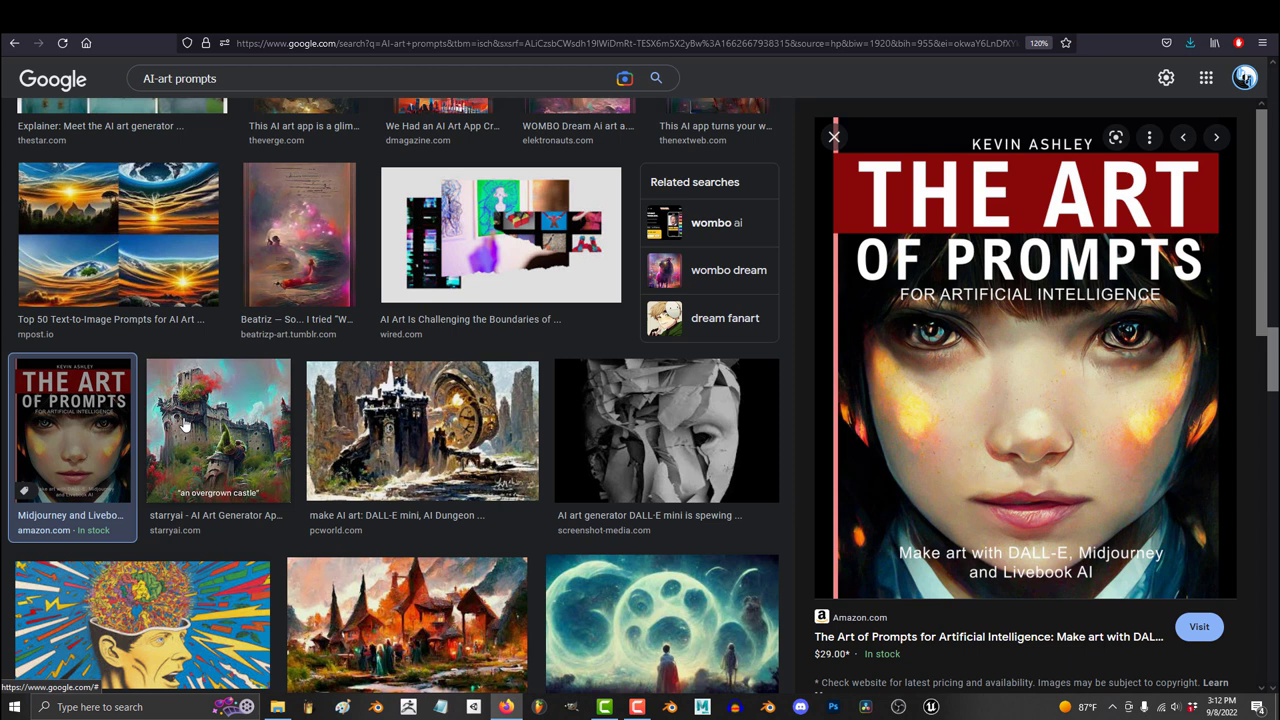
{"action": "mouse_move", "coordinate": [192, 436]}
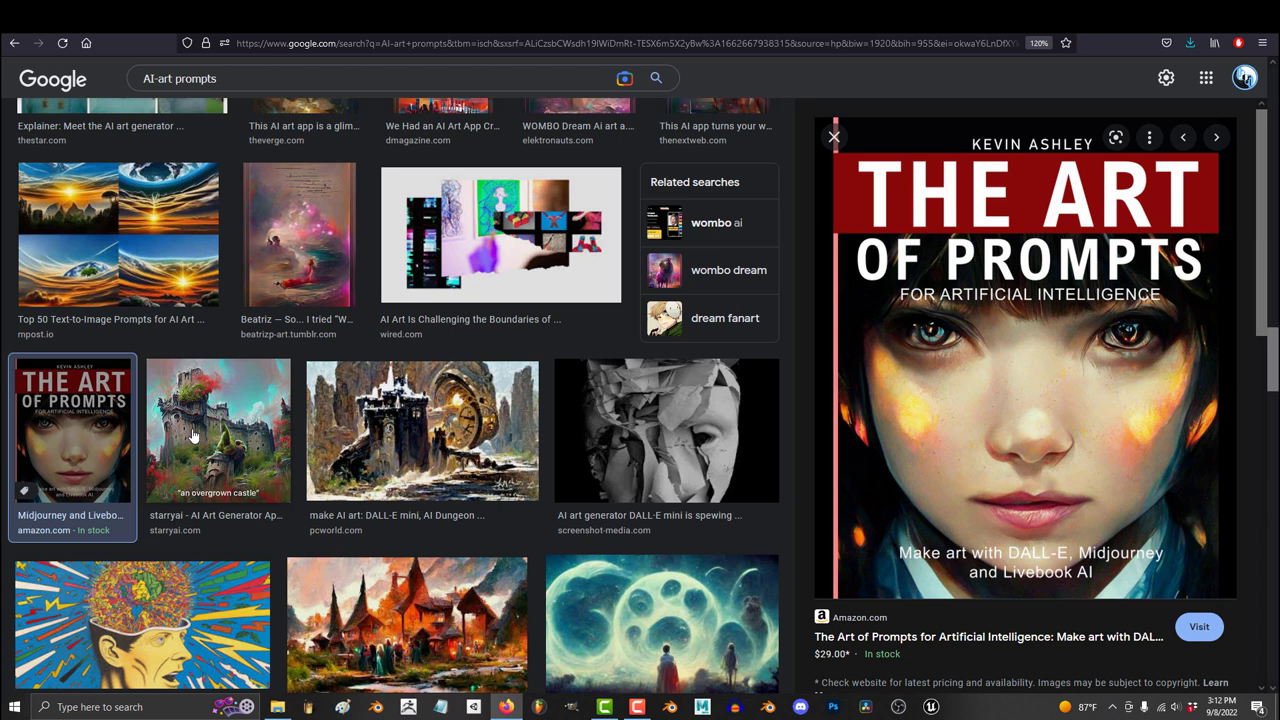
{"action": "type", "text": "red jordans"}
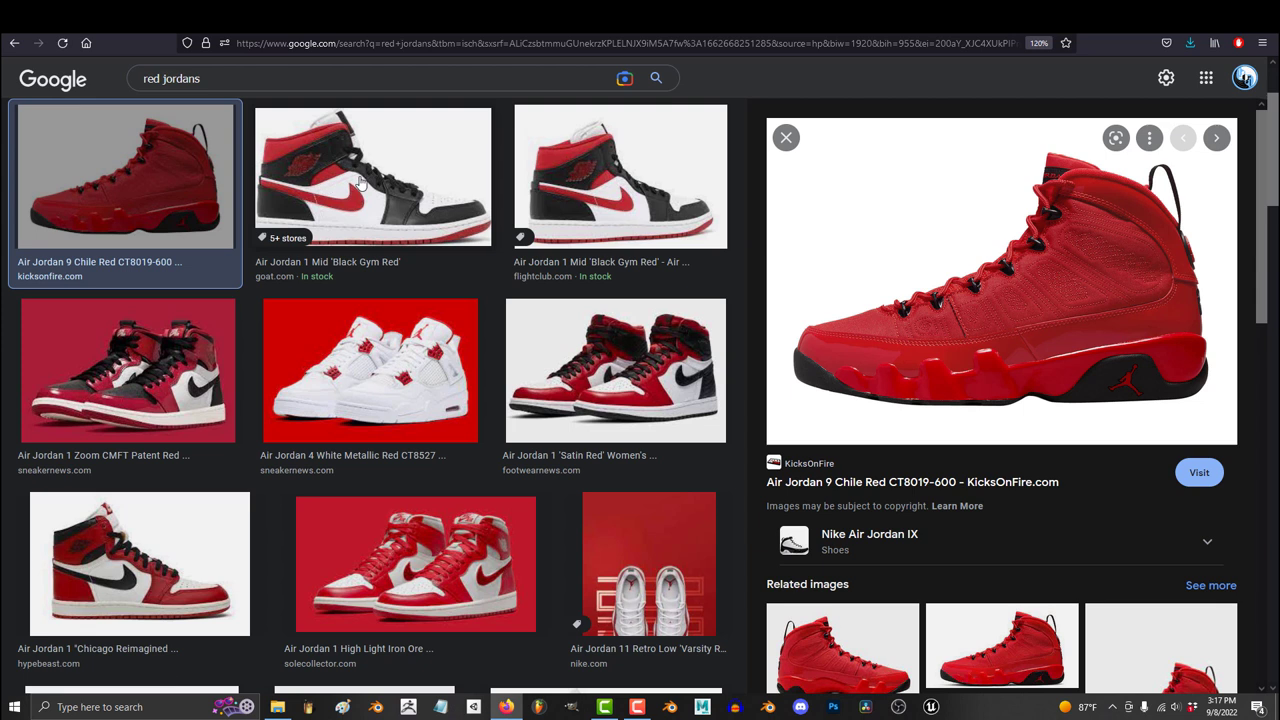
Step: Preview the Air Jordan 1 Mid Black Gym Red and Satin Red shoes, then move to DALL-E
{"action": "left_click", "coordinate": [372, 176]}
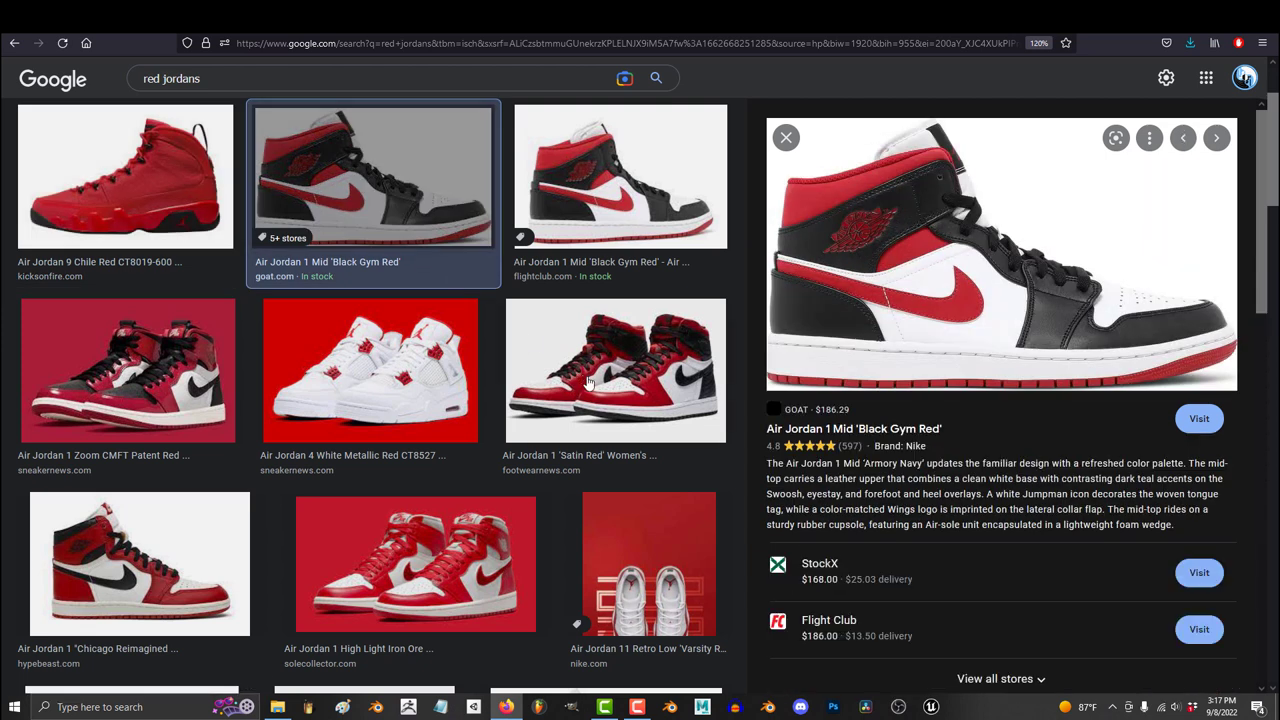
{"action": "left_click", "coordinate": [616, 370]}
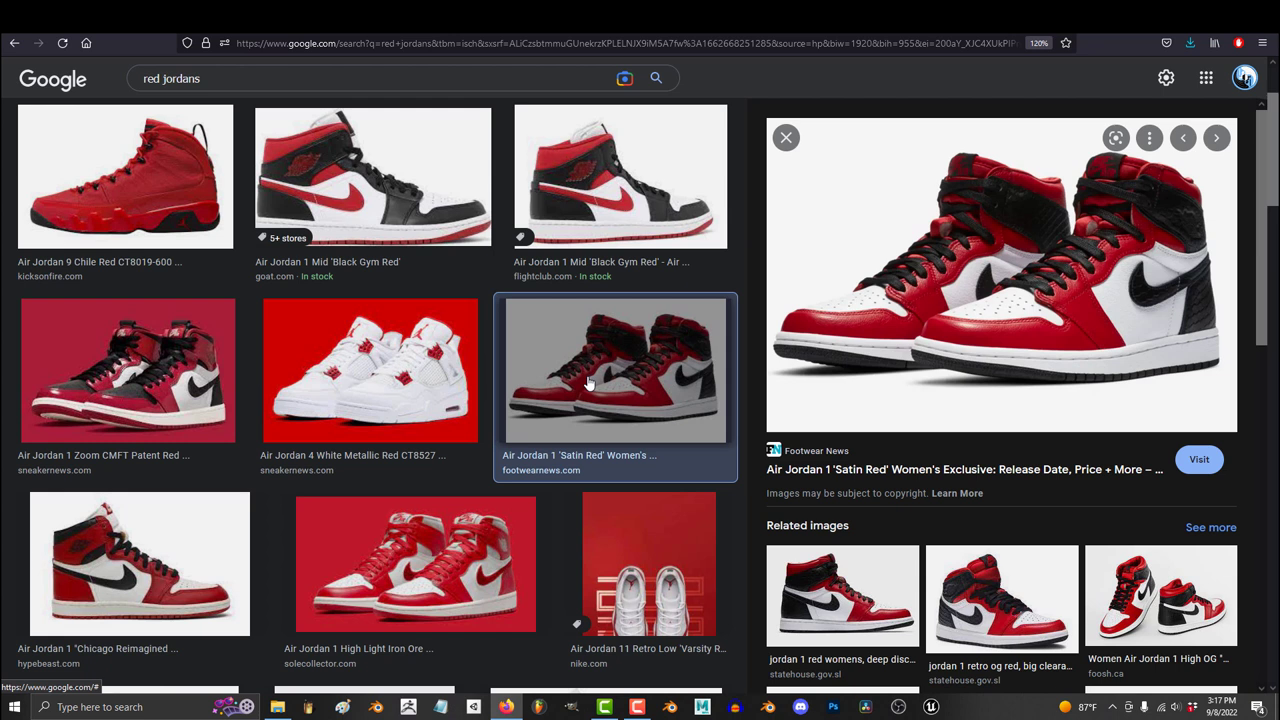
{"action": "scroll", "scroll_direction": "down", "scroll_amount": 3}
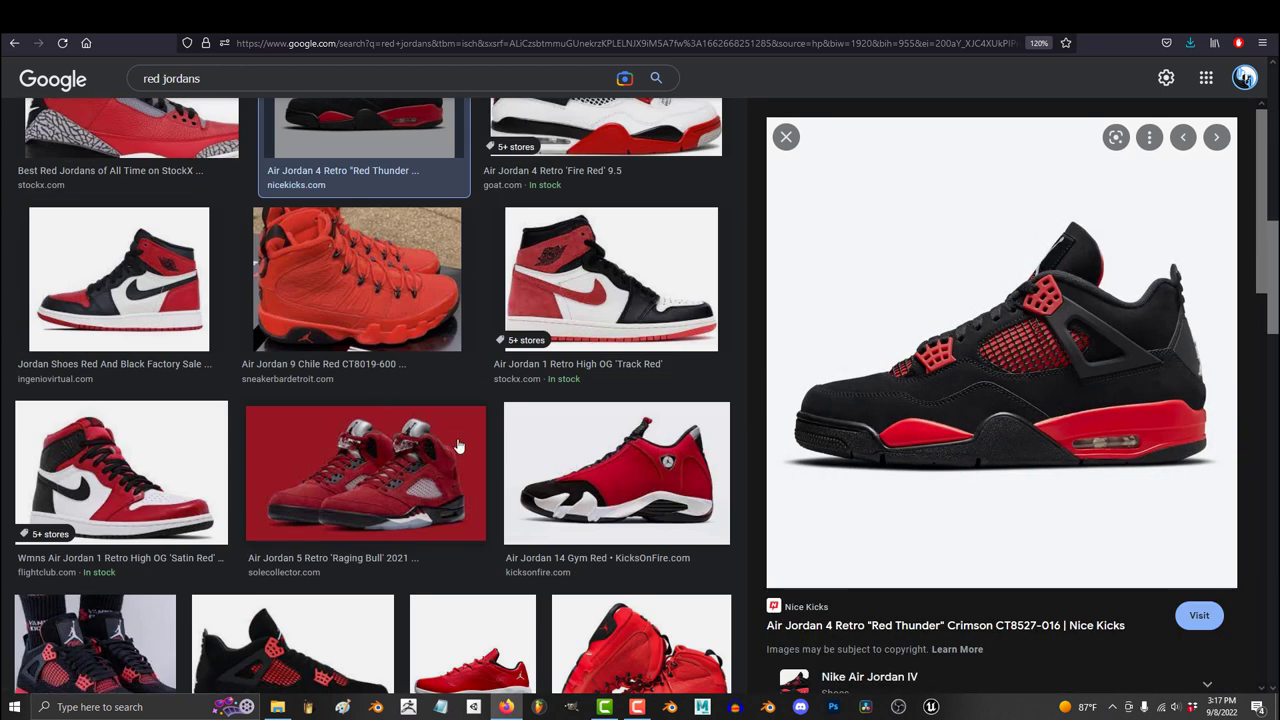
{"action": "left_click", "coordinate": [616, 472]}
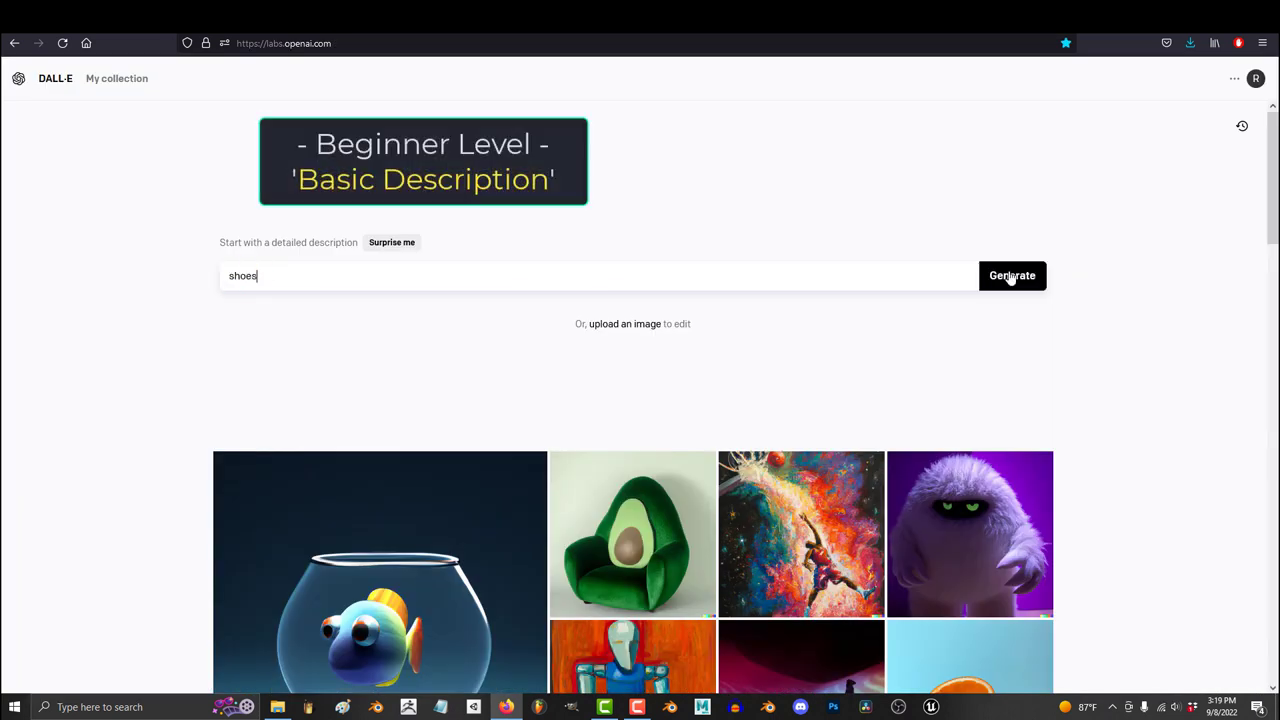
Step: Generate red shoe images, then 'cool red jordans shoes', and view a sneaker result at full size
{"action": "left_click", "coordinate": [1012, 276]}
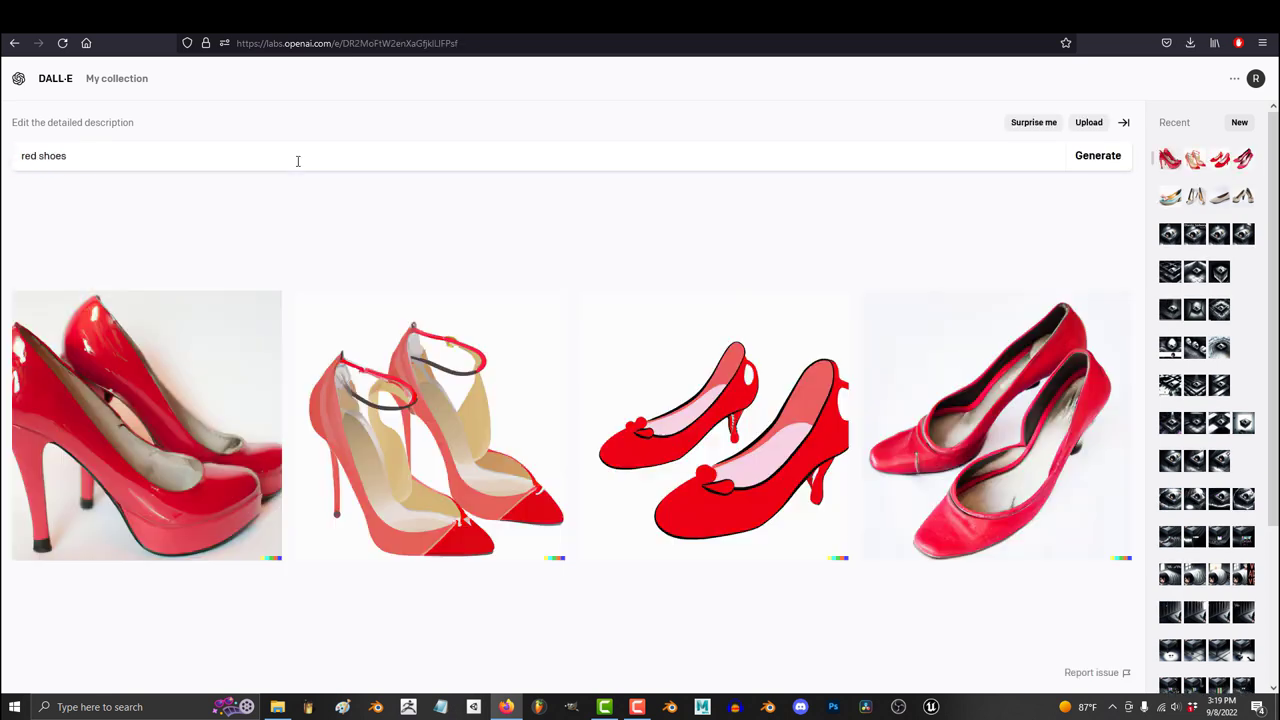
{"action": "type", "text": "cool red jordans shoes"}
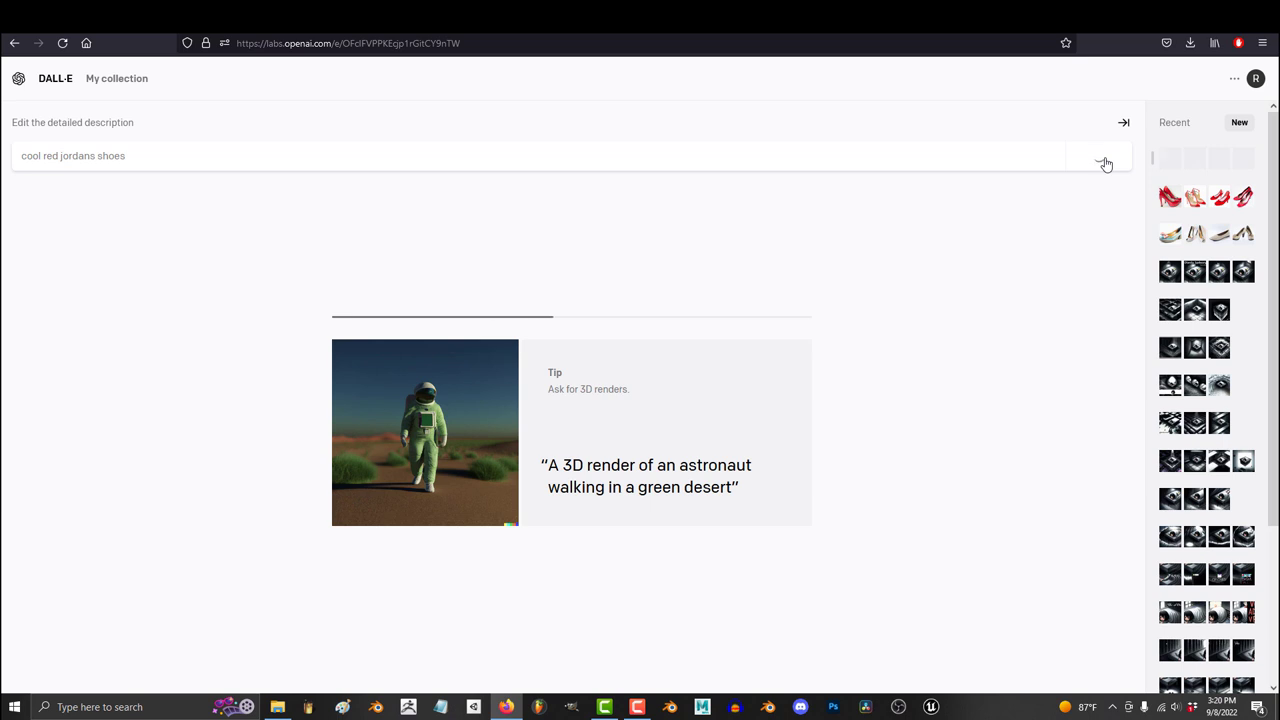
{"action": "left_click", "coordinate": [1096, 156]}
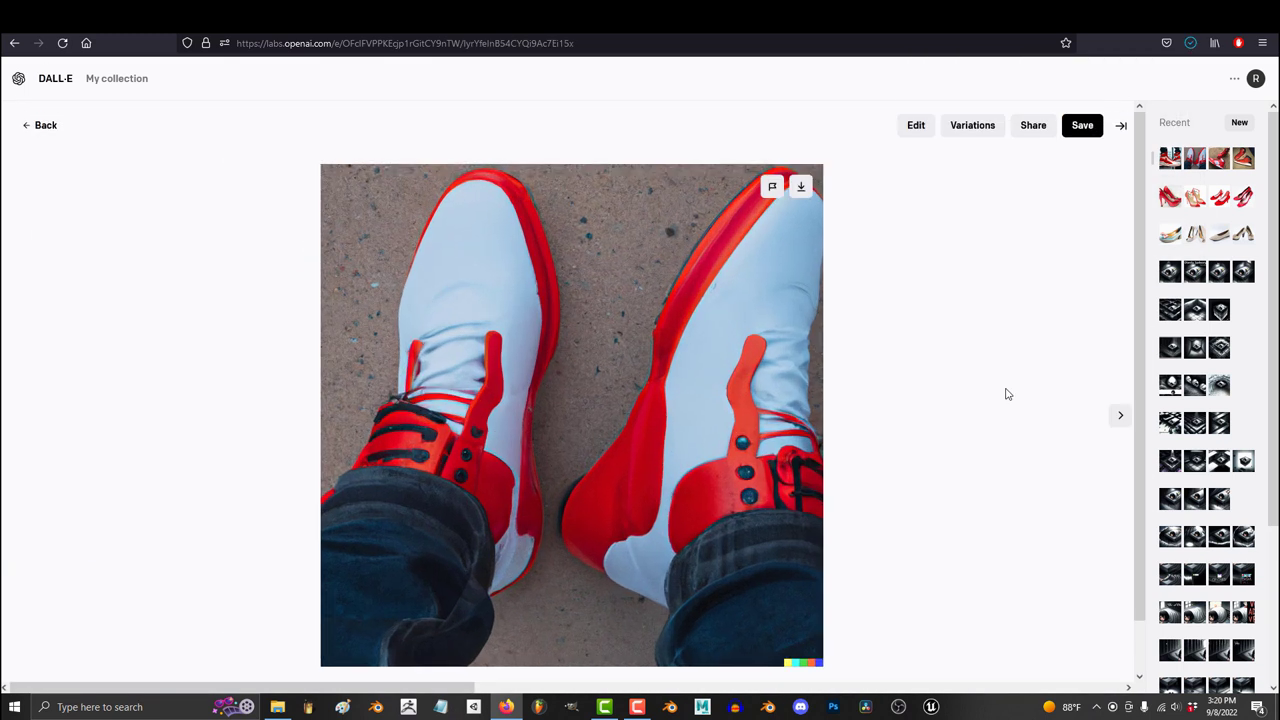
Step: Step through the generated sneaker images, return to the grid and generate 'cool ad for red jordans shoes'
{"action": "left_click", "coordinate": [1120, 414]}
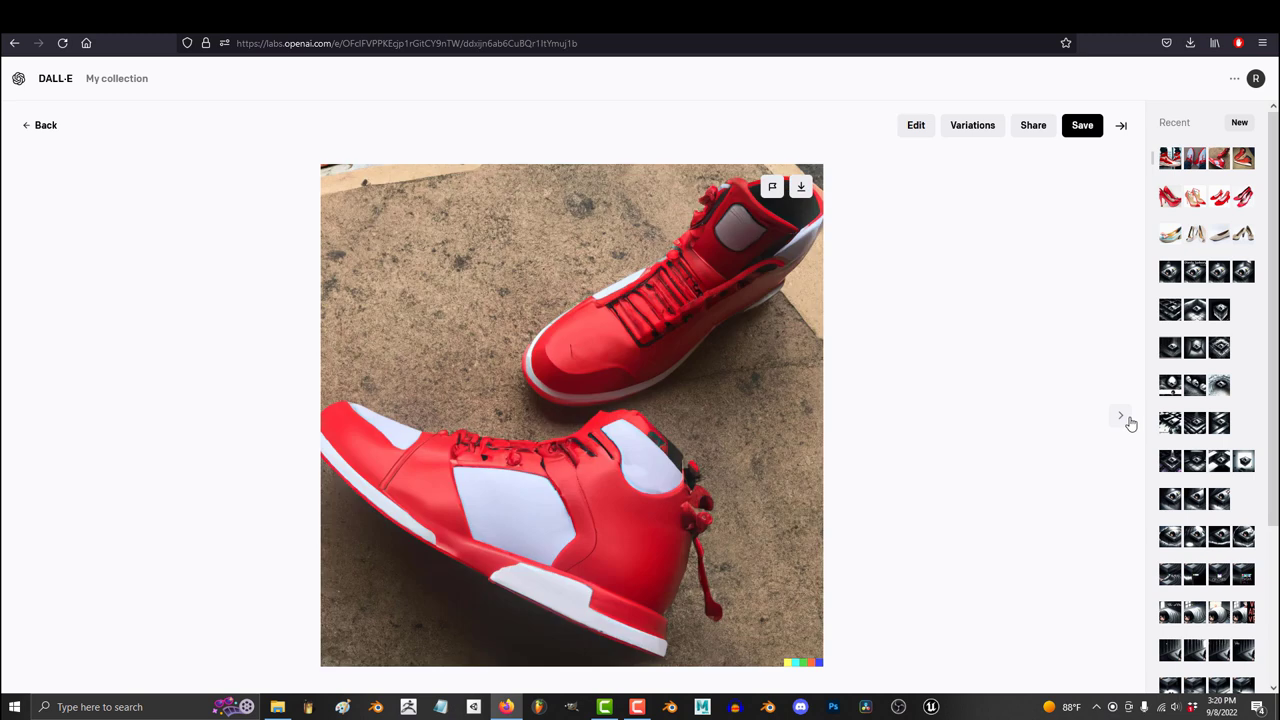
{"action": "left_click", "coordinate": [1120, 414]}
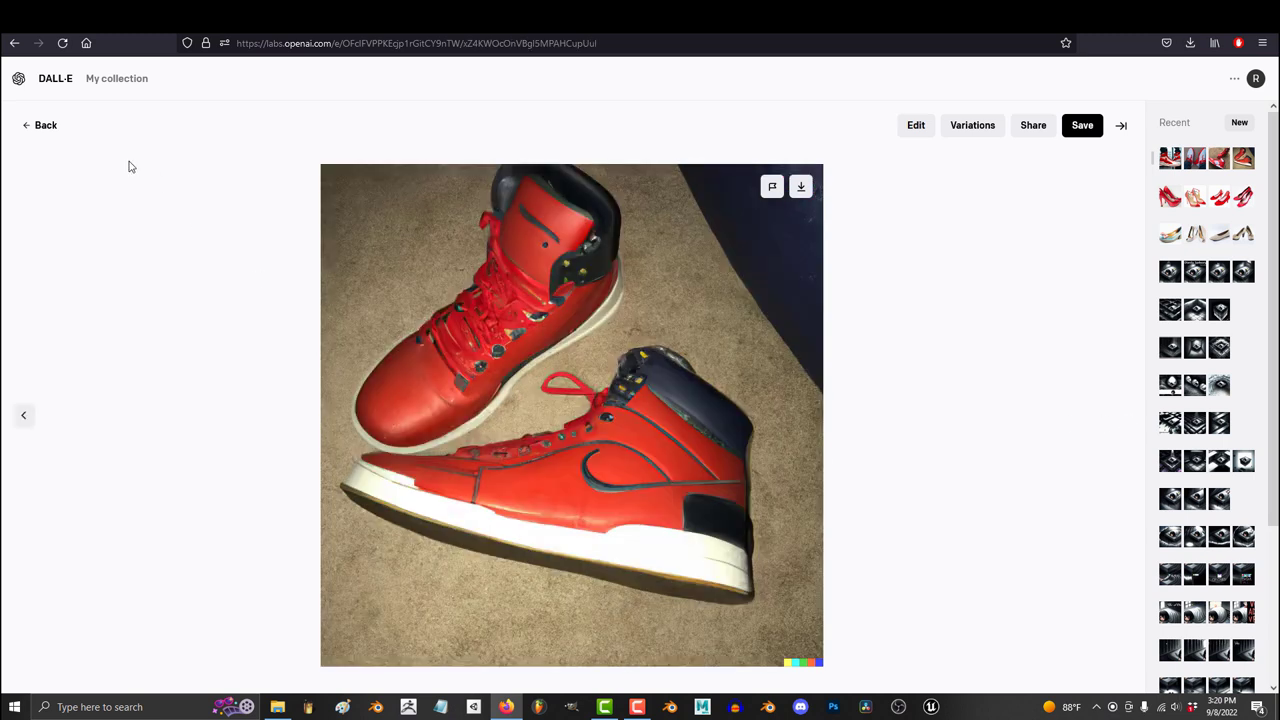
{"action": "left_click", "coordinate": [44, 124]}
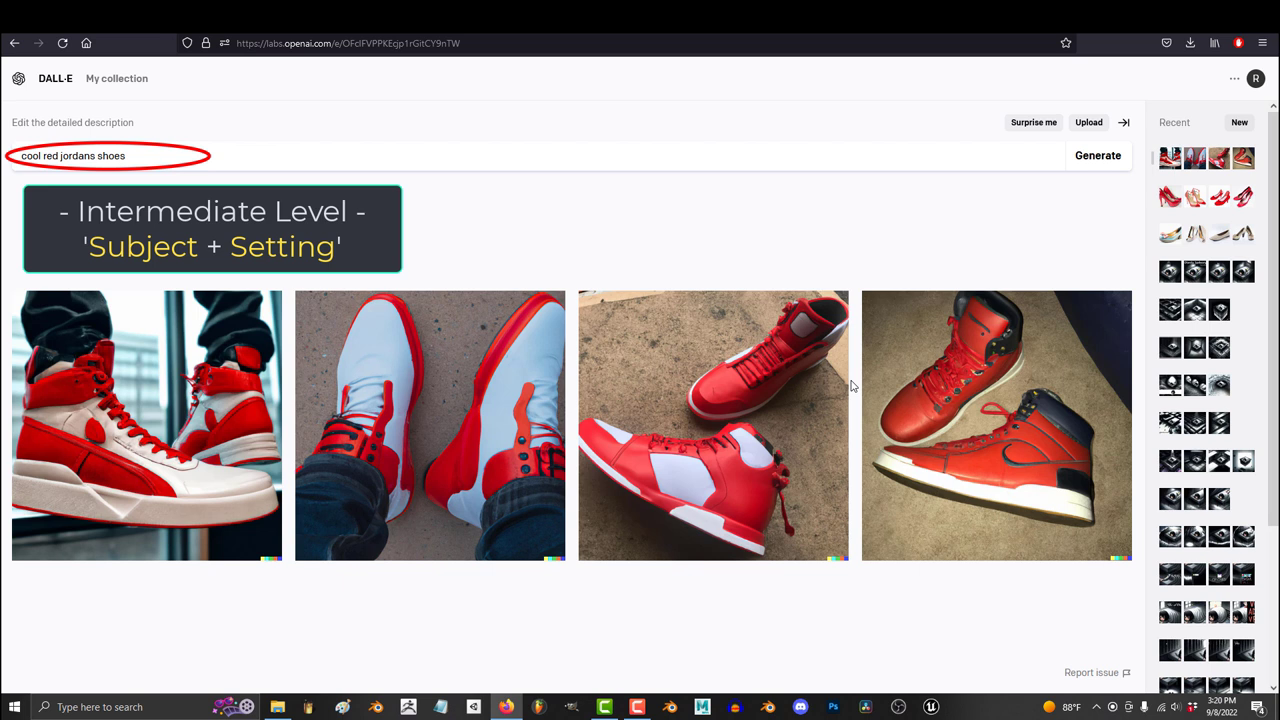
{"action": "left_click", "coordinate": [1096, 156]}
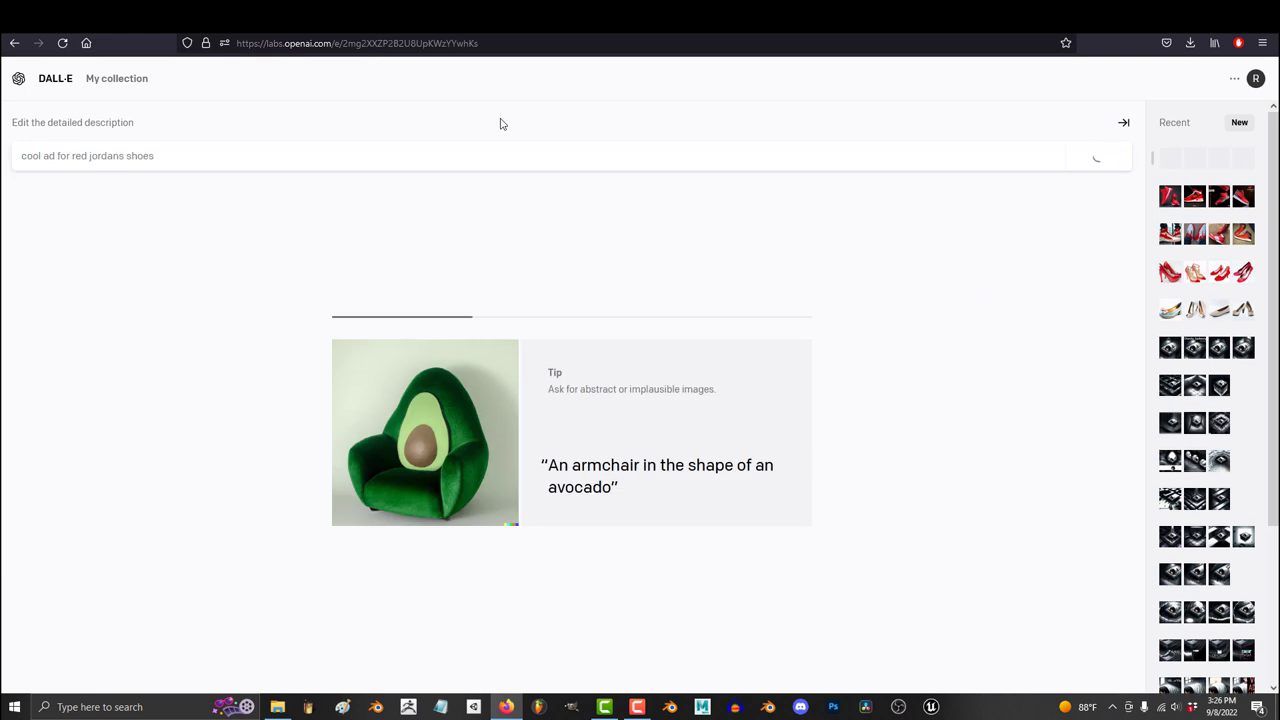
Step: Generate images for 'epic advertisement for red jordans 11 shoes, movie poster'
{"action": "left_click", "coordinate": [1096, 156]}
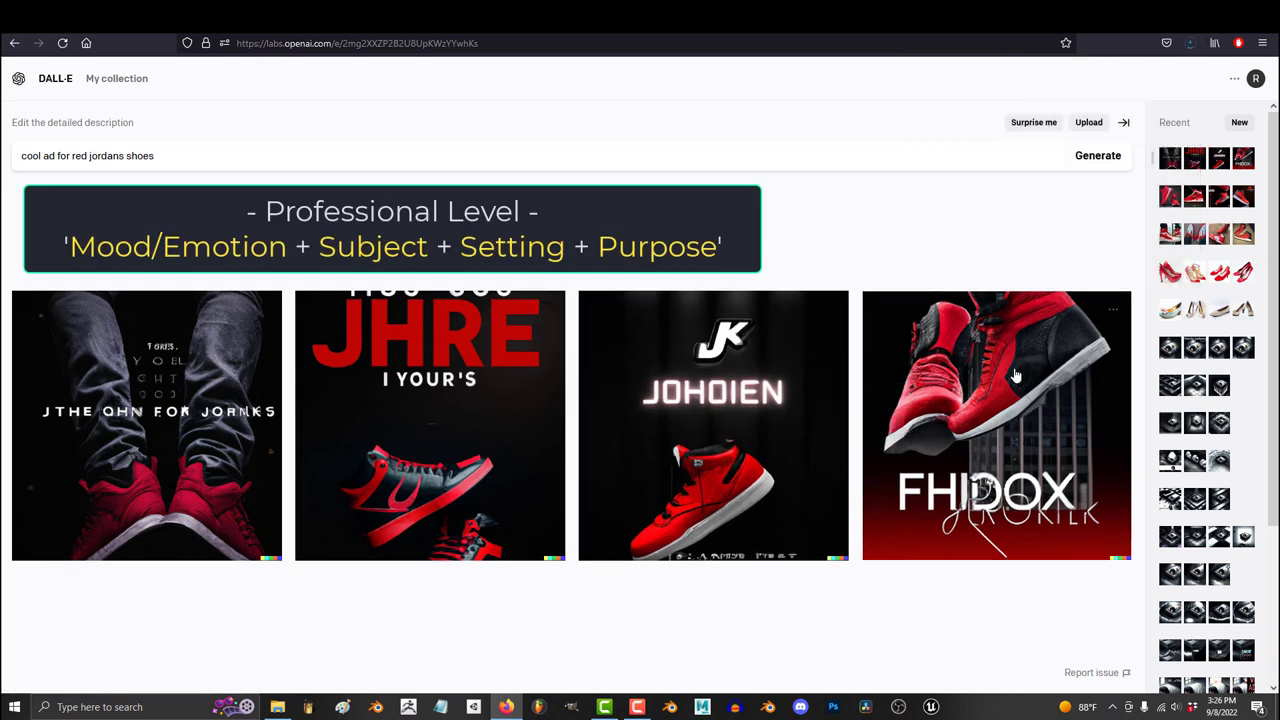
{"action": "left_click", "coordinate": [90, 156]}
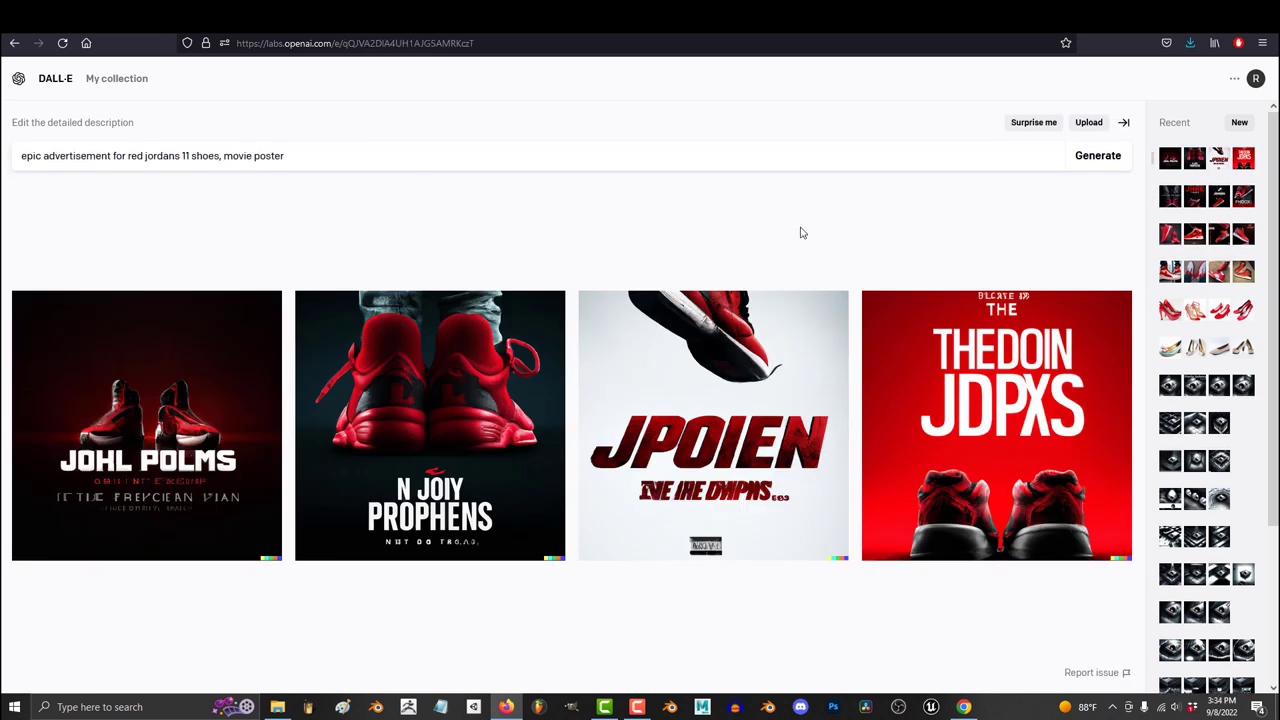
Step: Extend the poster prompt with professional, promotional, commercial and 300mm lens wording
{"action": "left_click", "coordinate": [1096, 156]}
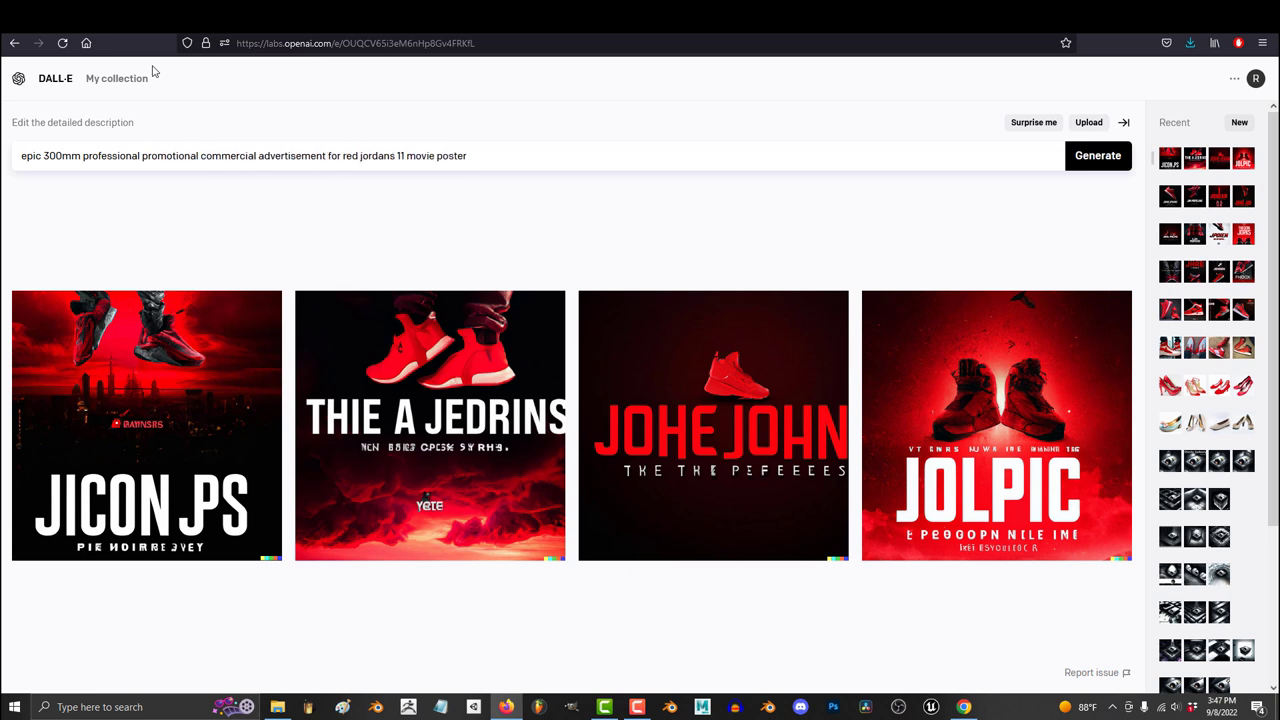
Step: Generate four posters from the 'epic 300mm professional promotional commercial advertisement' prompt
{"action": "left_click", "coordinate": [1096, 156]}
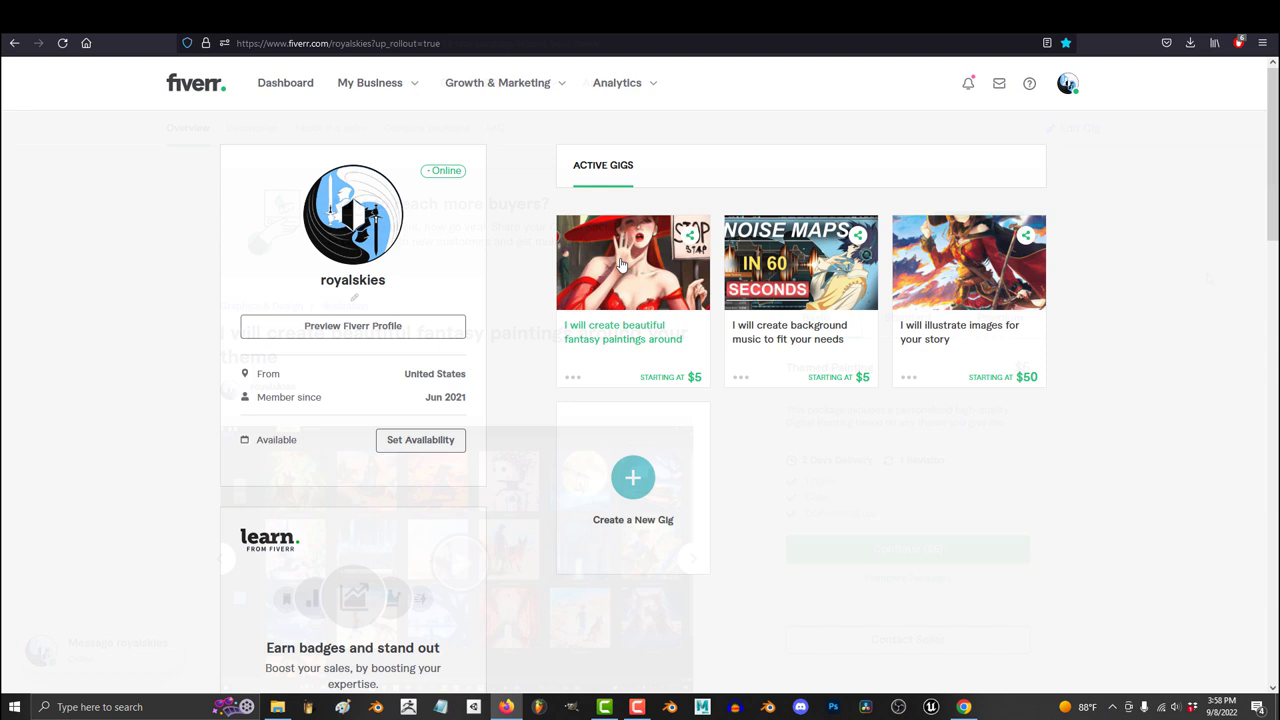
Step: Open the 'I will illustrate images for your story' gig from the Fiverr dashboard
{"action": "left_click", "coordinate": [968, 262]}
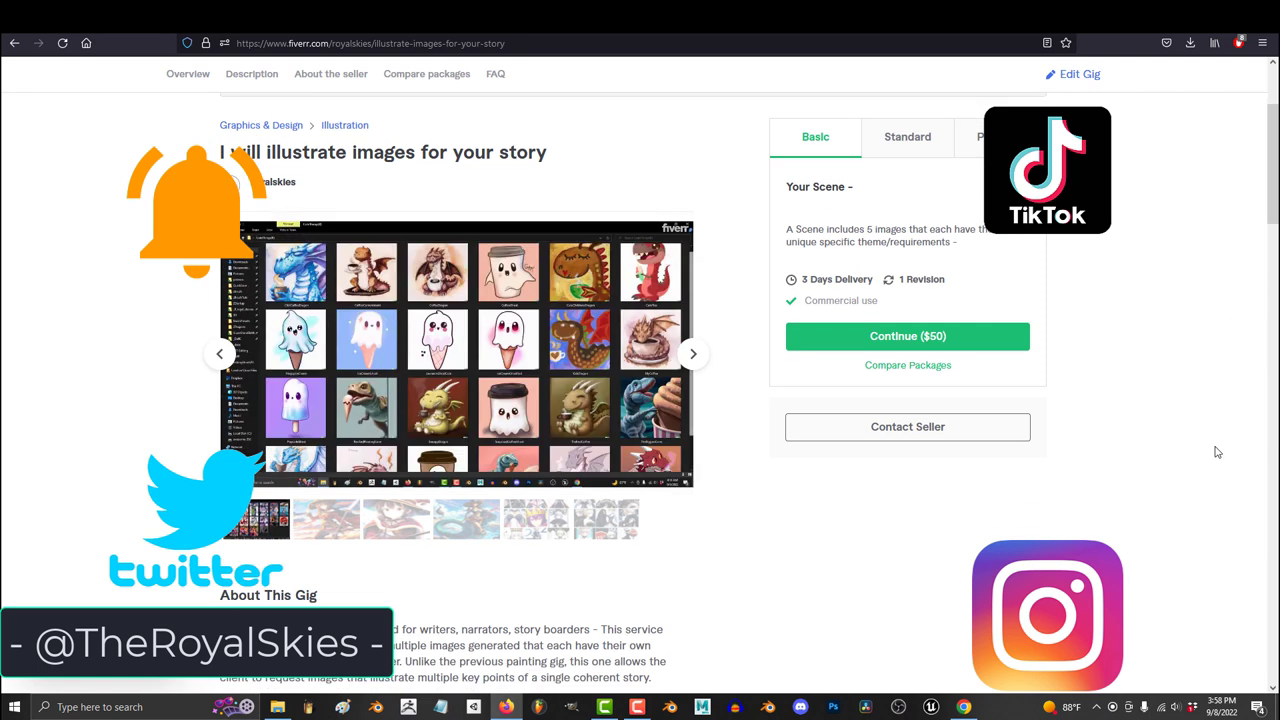